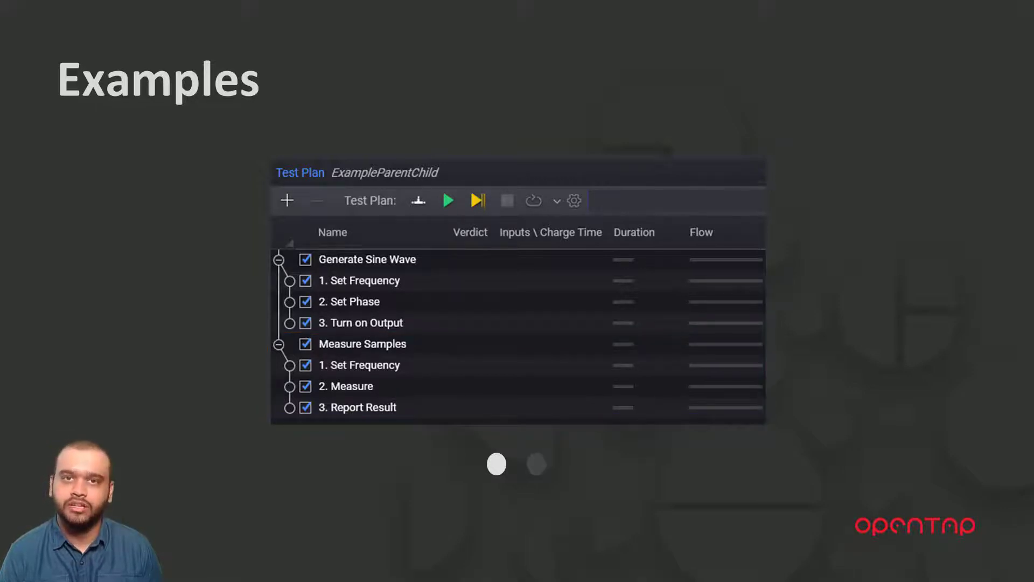
Advance past the Examples slide toward the Visual Studio Examples solution.
left_click(535, 463)
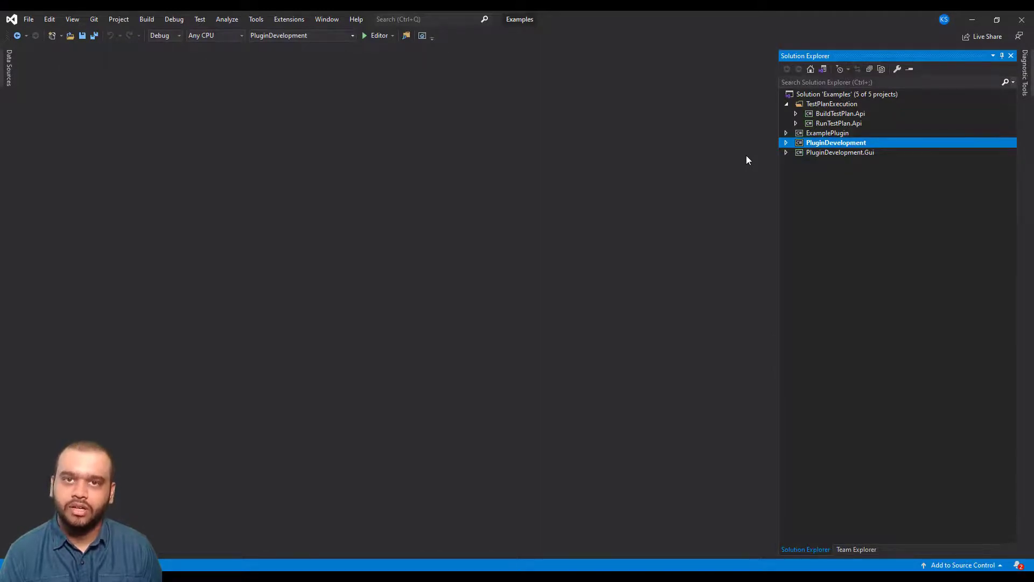
Expand PluginDevelopment > TestSteps > ParentChild and open ParentAnyChildren.cs.
left_click(786, 142)
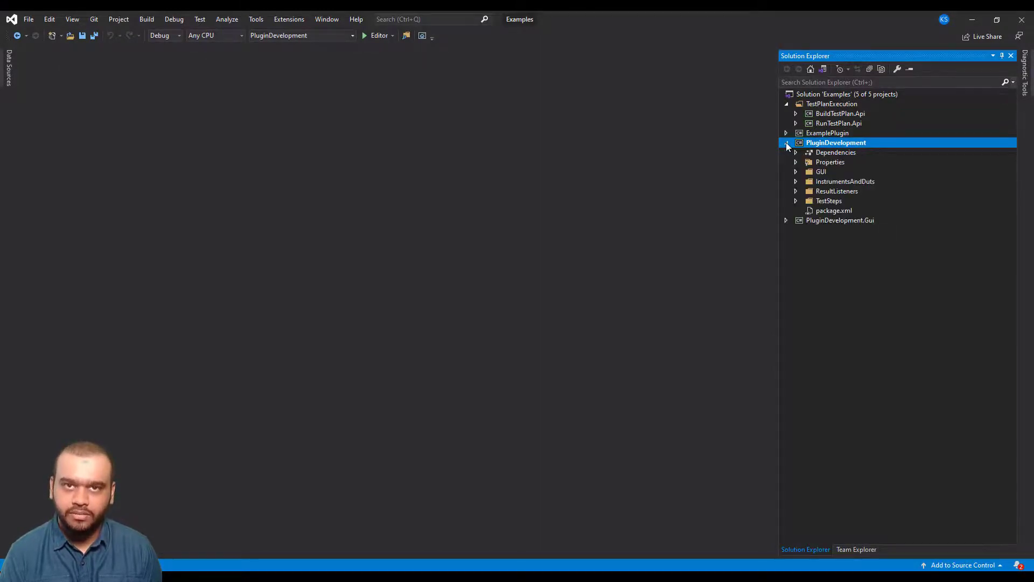
left_click(796, 200)
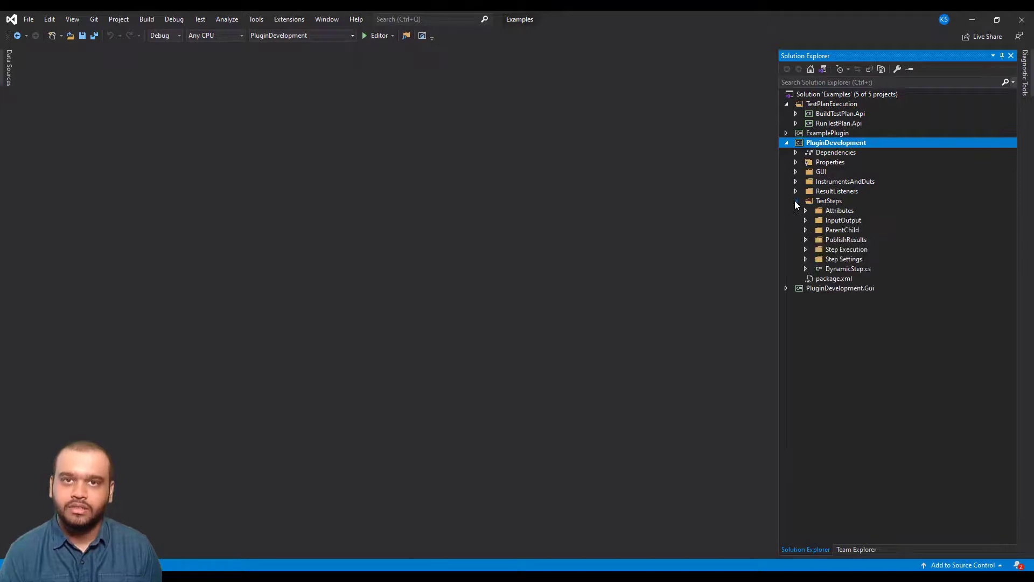
left_click(806, 229)
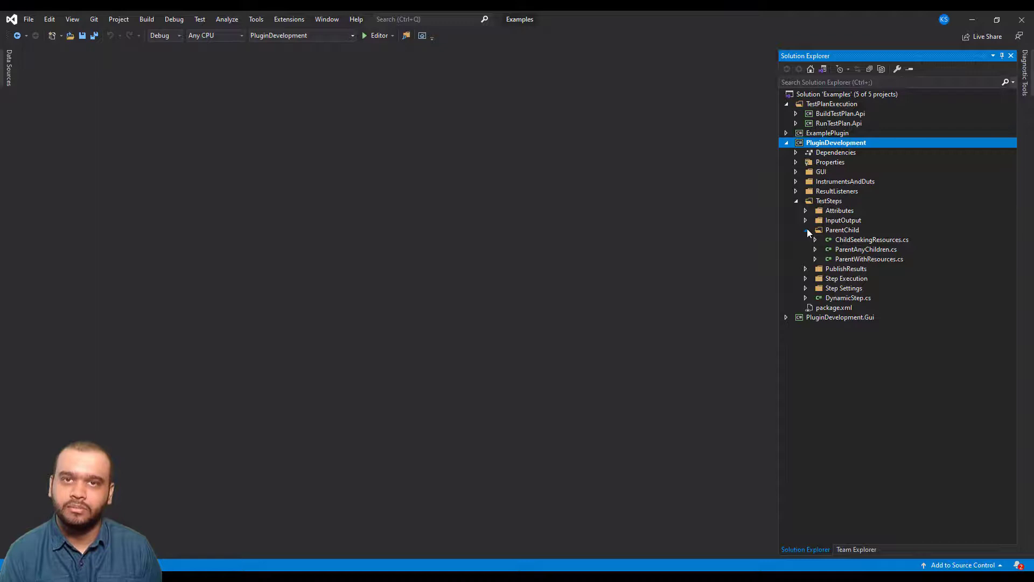
double_click(866, 249)
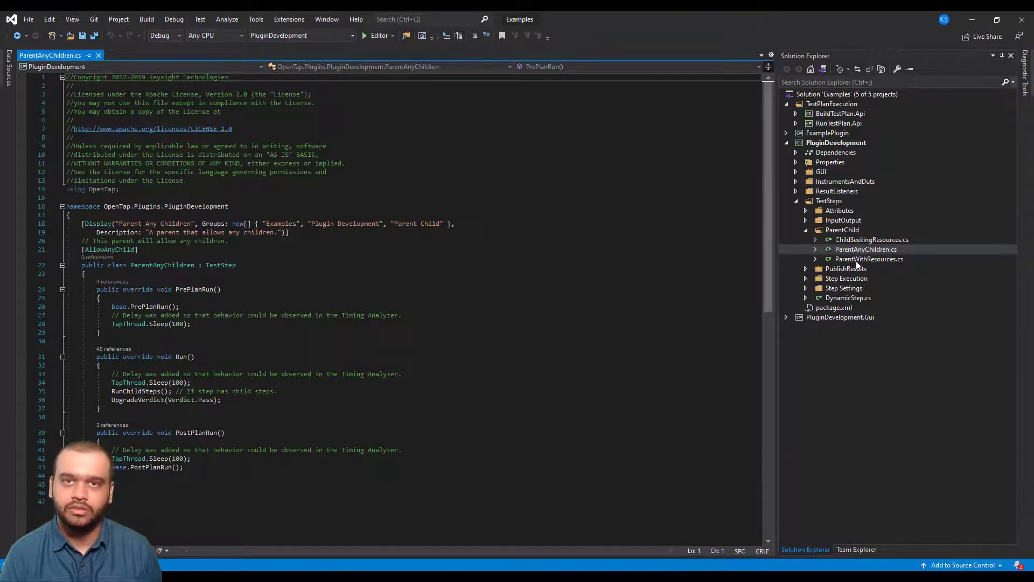
Open ParentWithResources.cs and start typing 'this.c' after RunChildSteps() in Run().
double_click(869, 258)
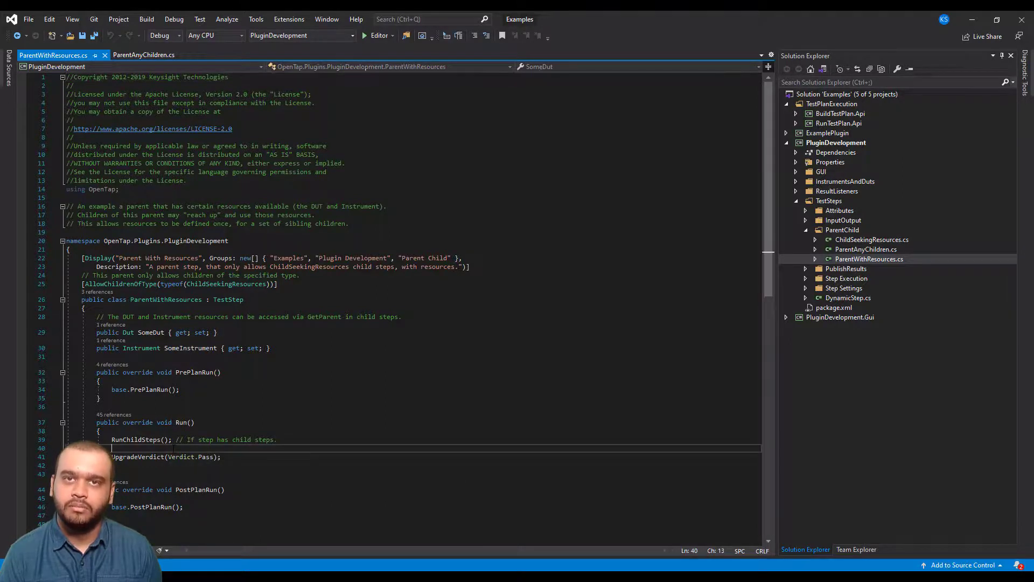
type("this.c")
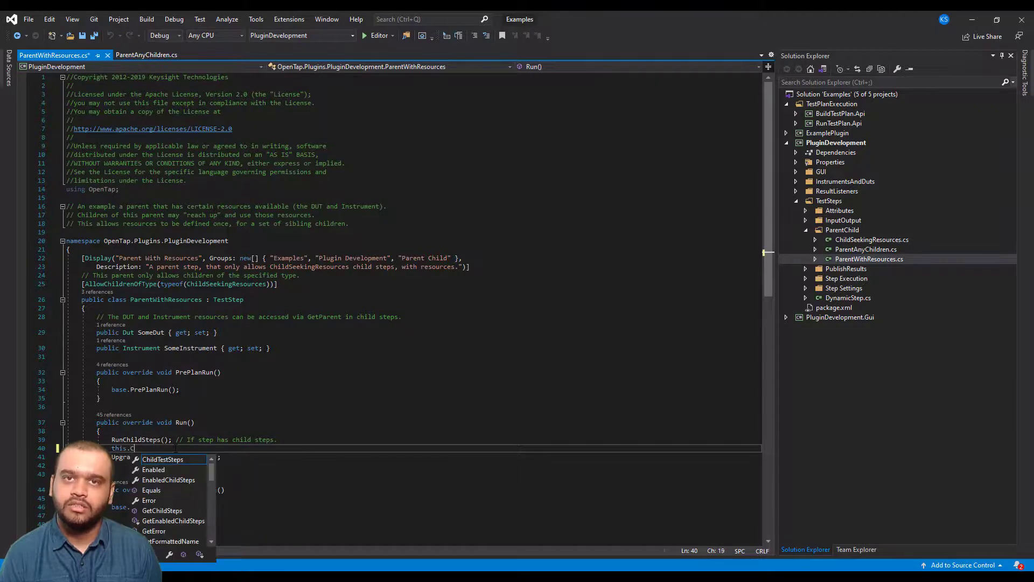